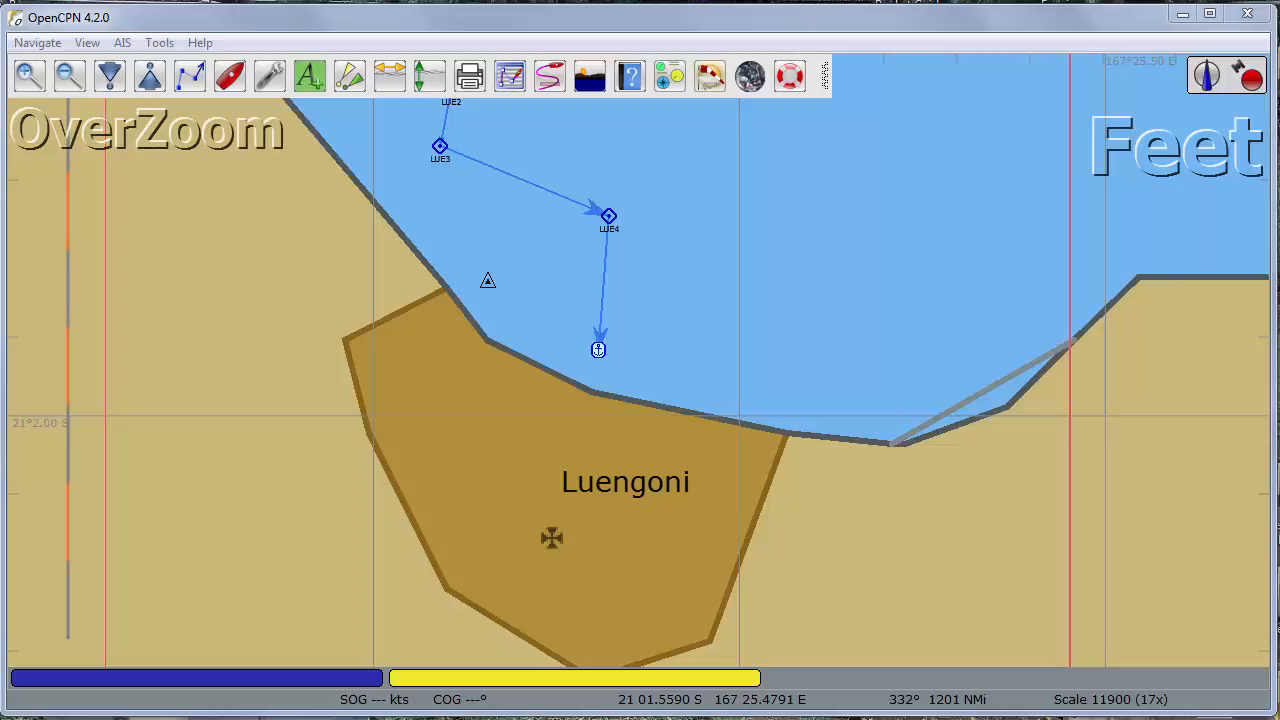
pyautogui.moveTo(600, 318)
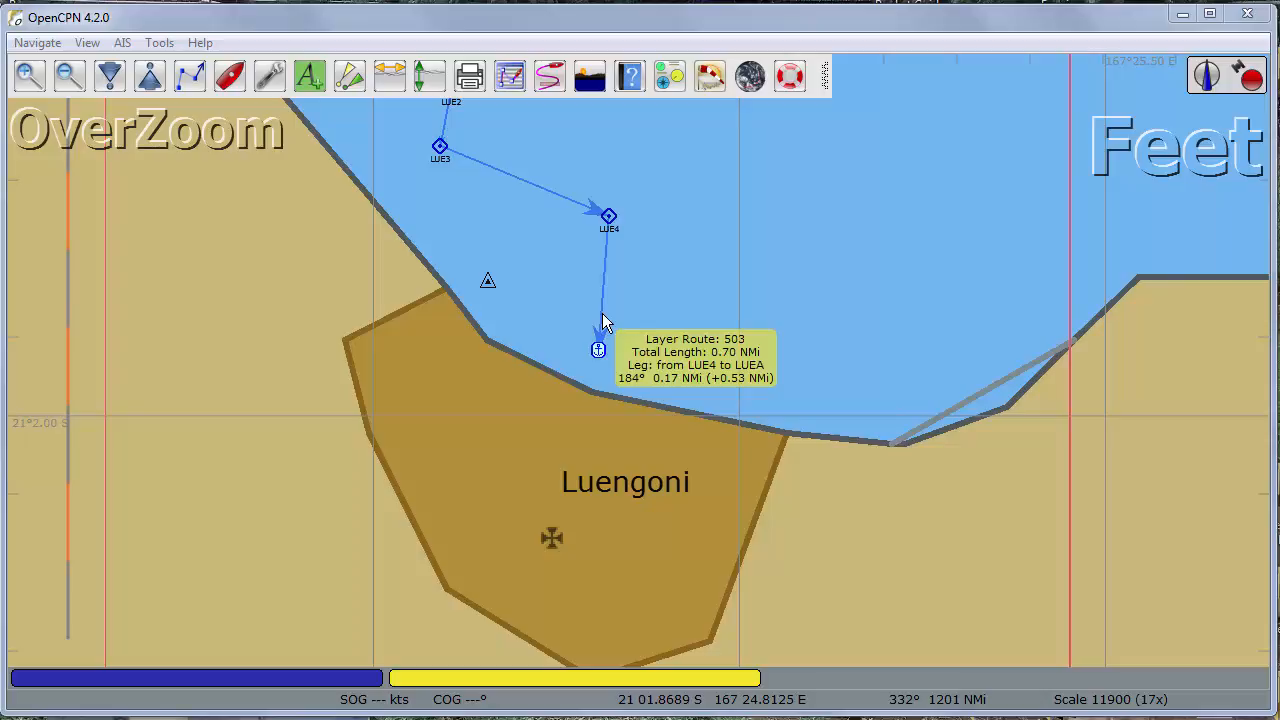
pyautogui.moveTo(330, 698)
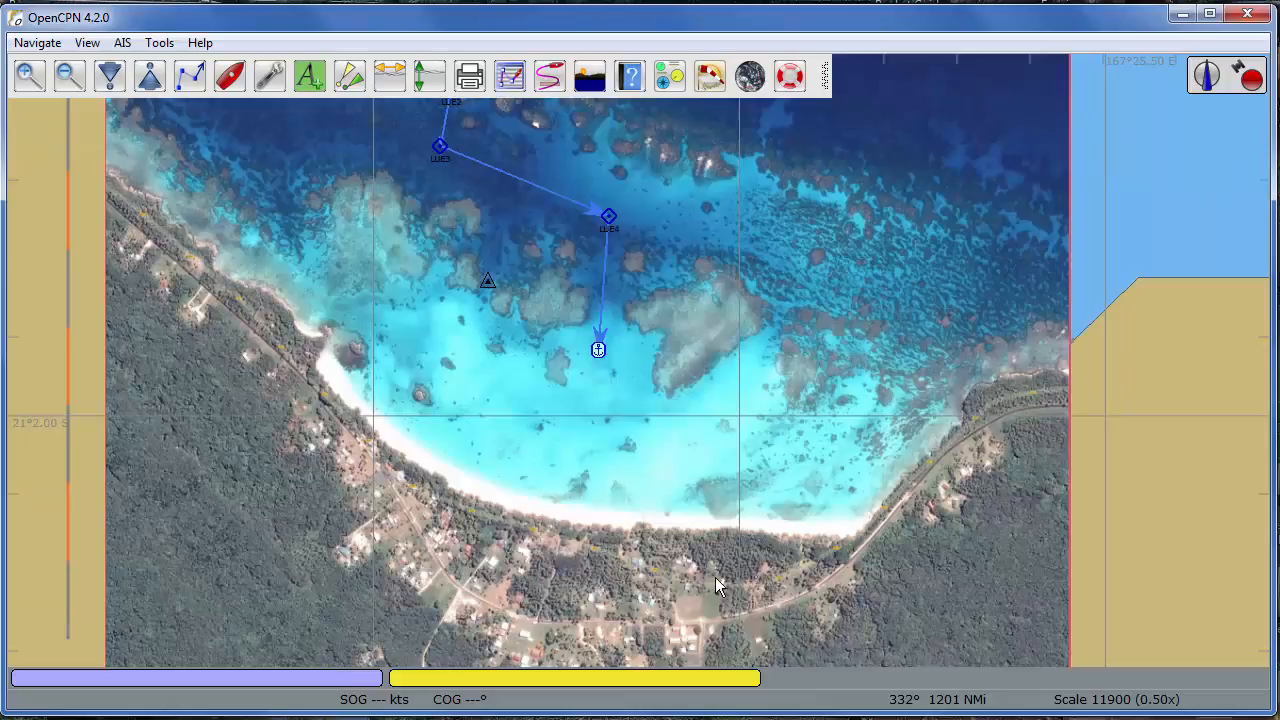
pyautogui.moveTo(708, 438)
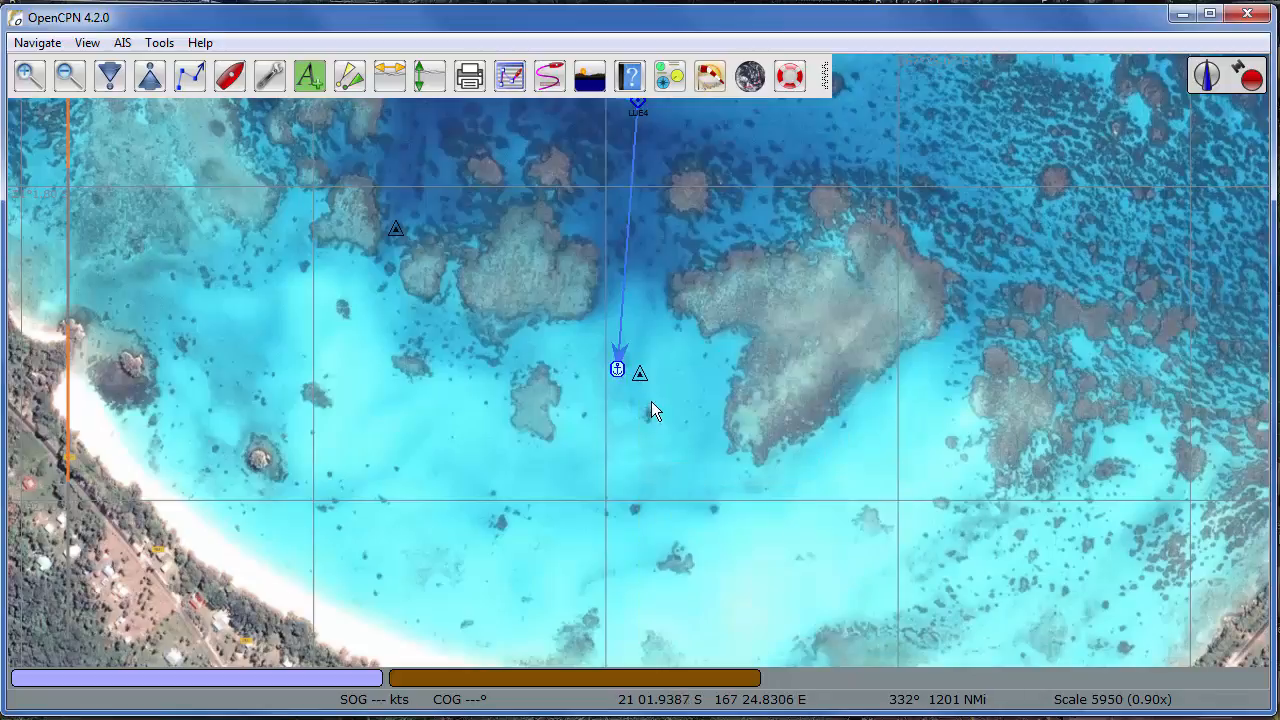
# Step: Give the anchor waypoint four red range rings at 0.01 nautical mile spacing
pyautogui.rightClick(638, 370)
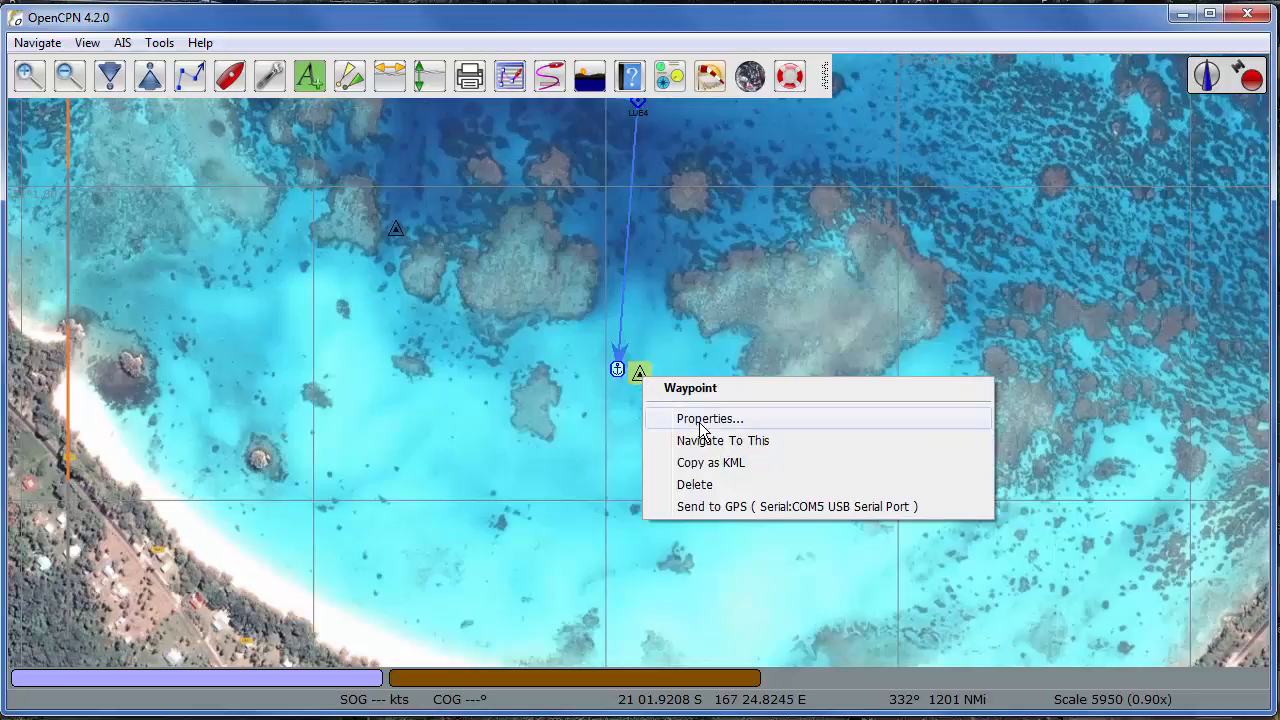
pyautogui.click(710, 418)
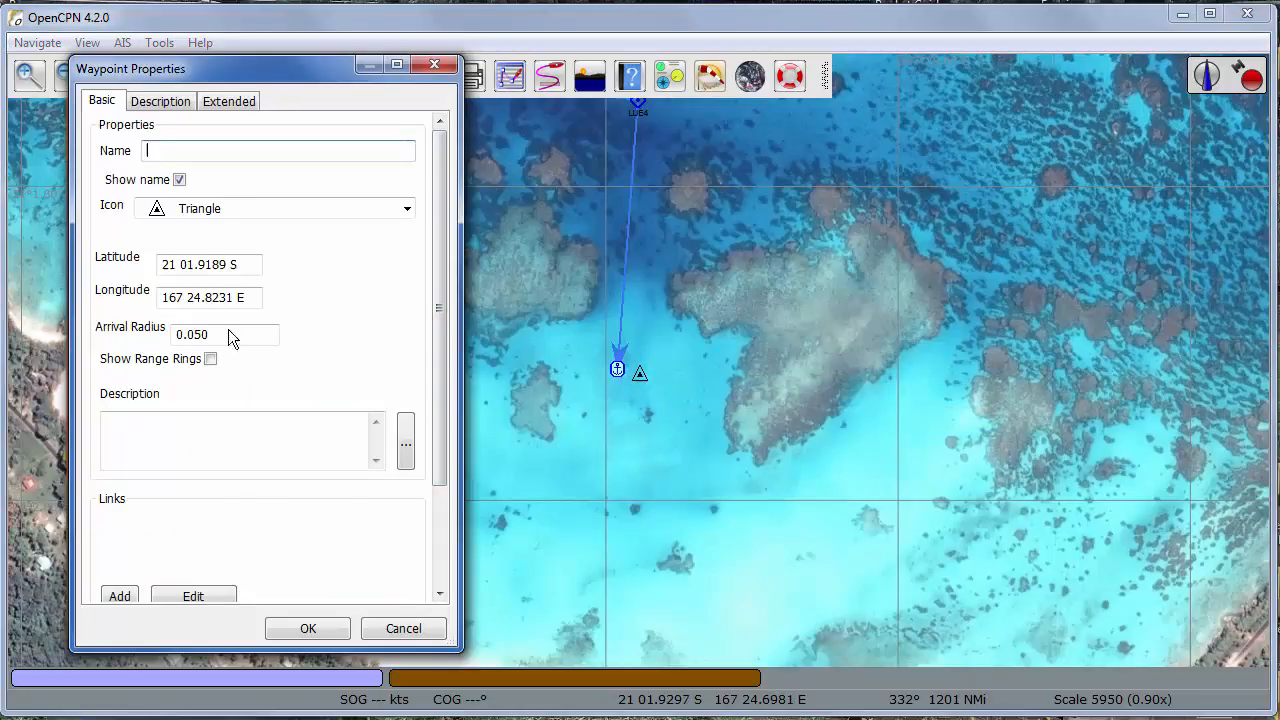
pyautogui.click(212, 358)
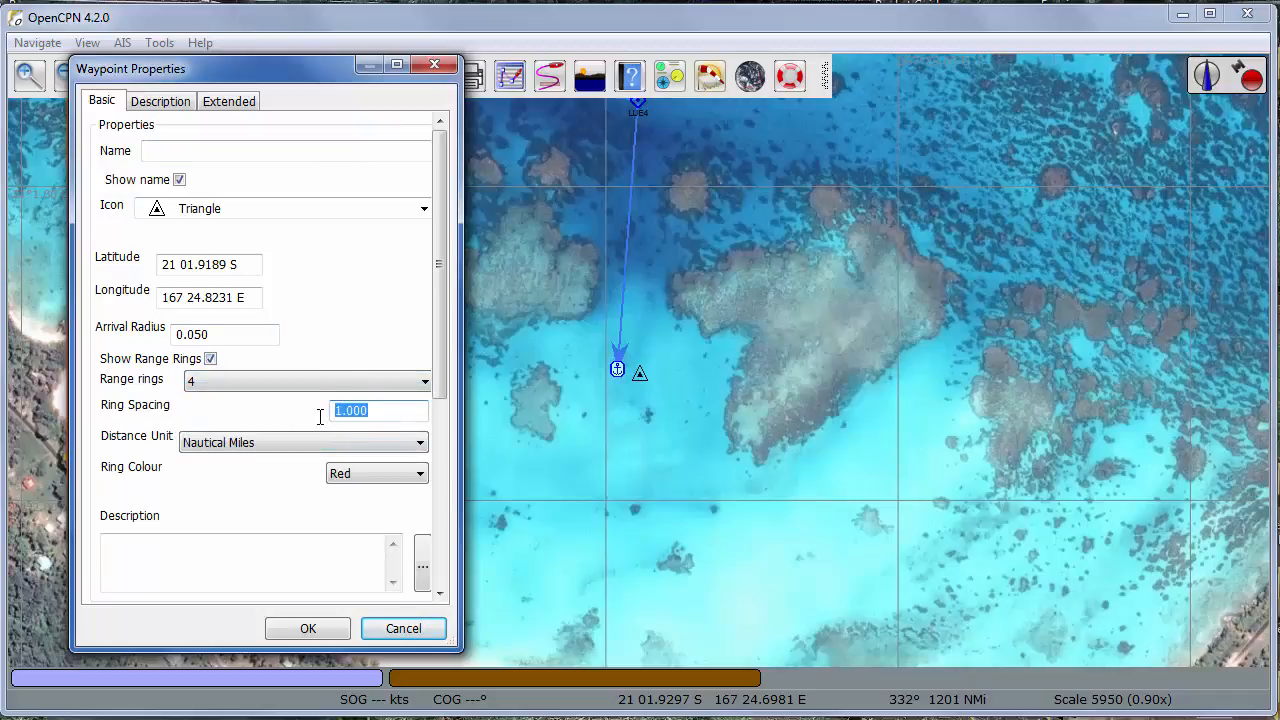
pyautogui.write('.01')
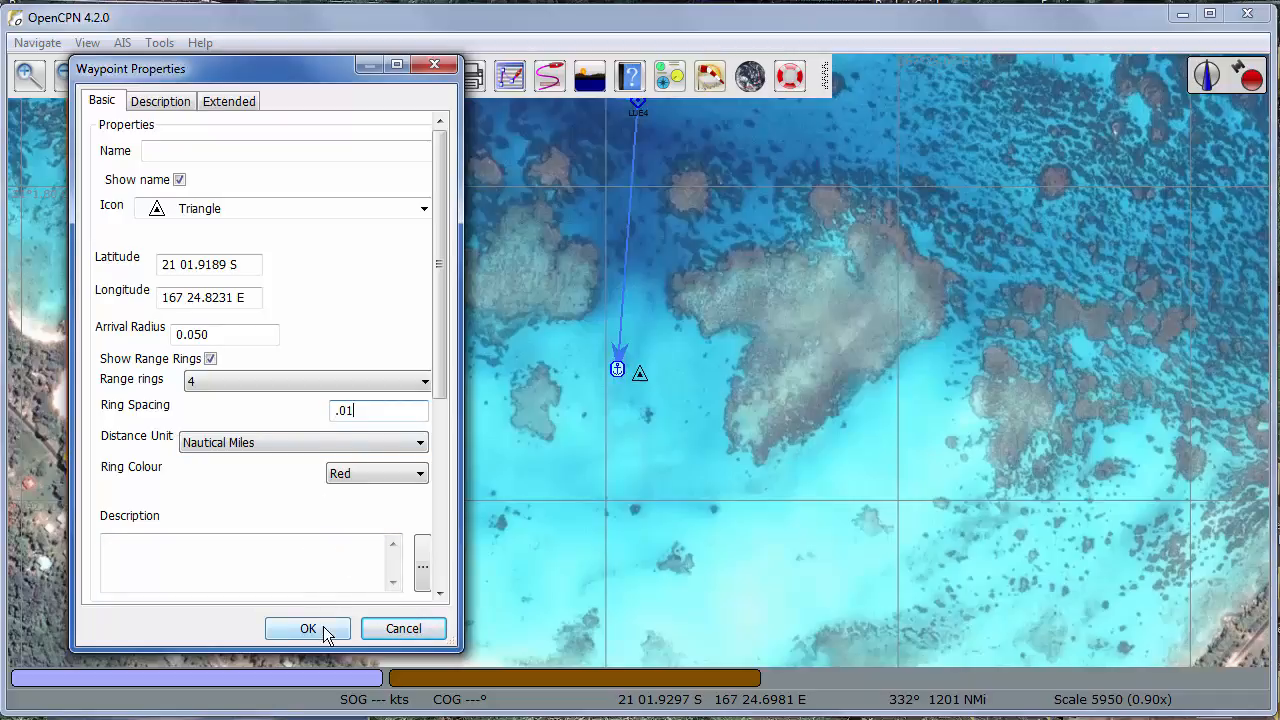
pyautogui.click(308, 628)
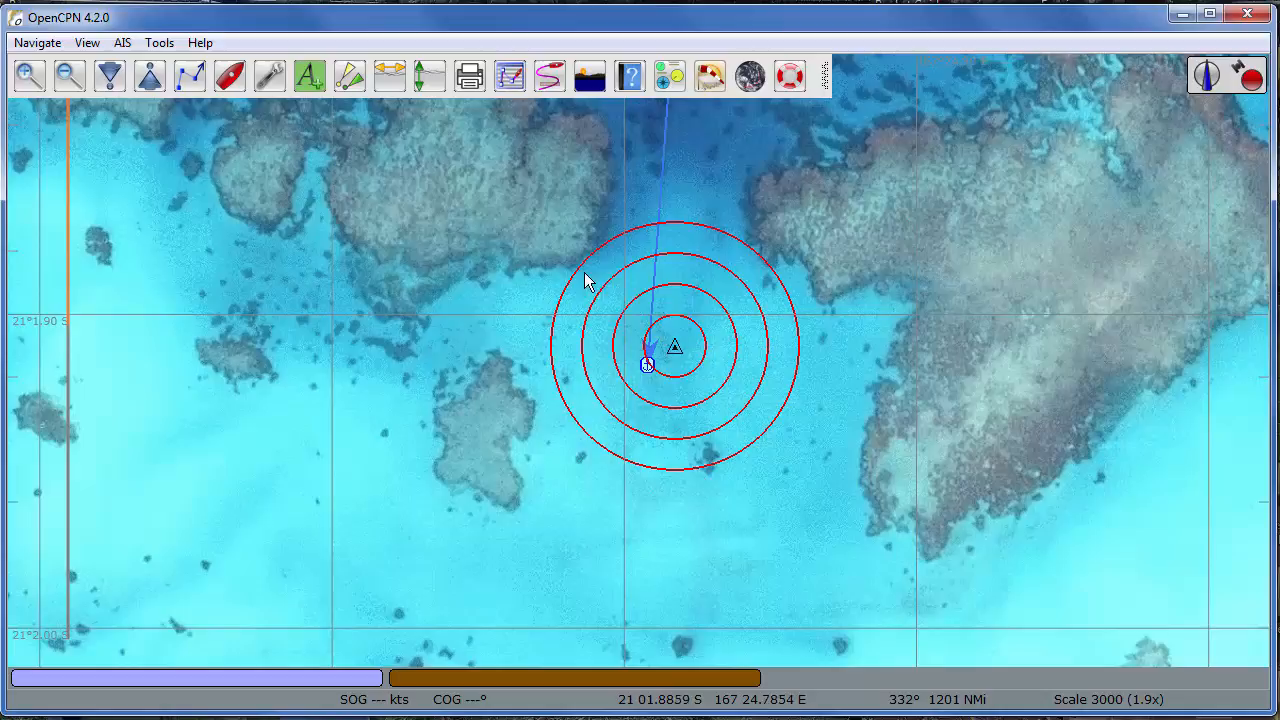
pyautogui.moveTo(598, 288)
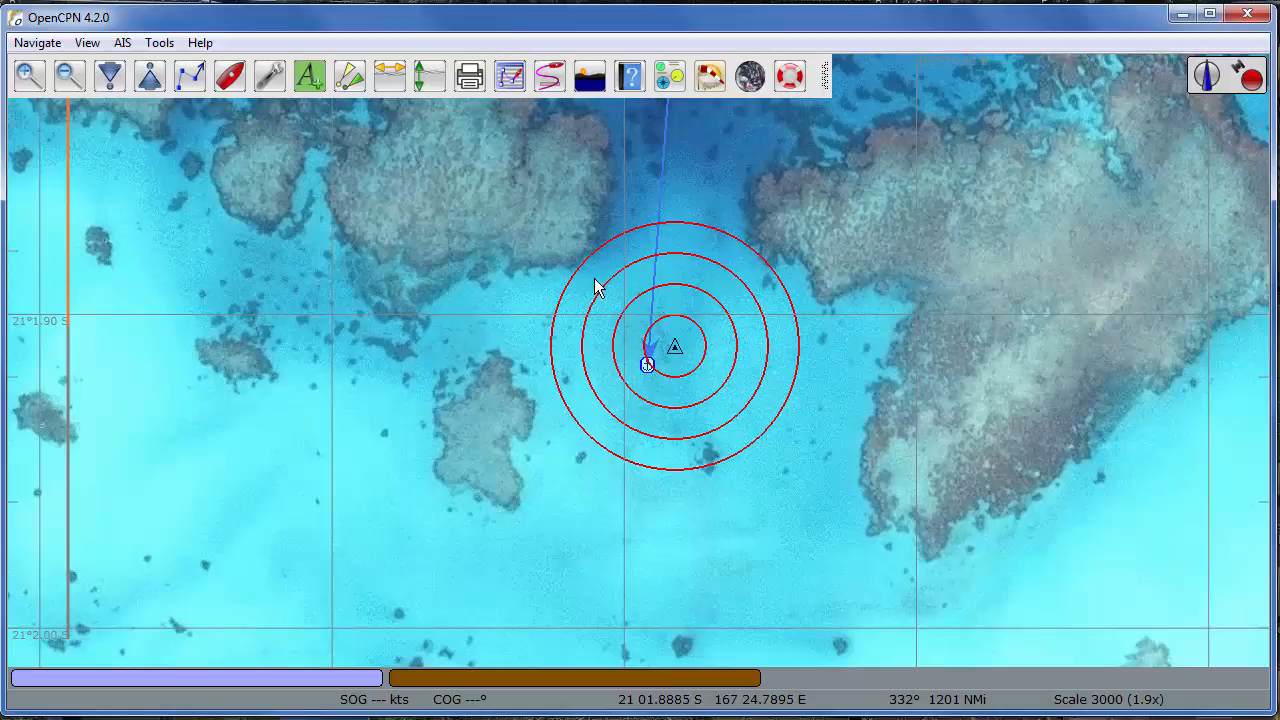
pyautogui.moveTo(680, 356)
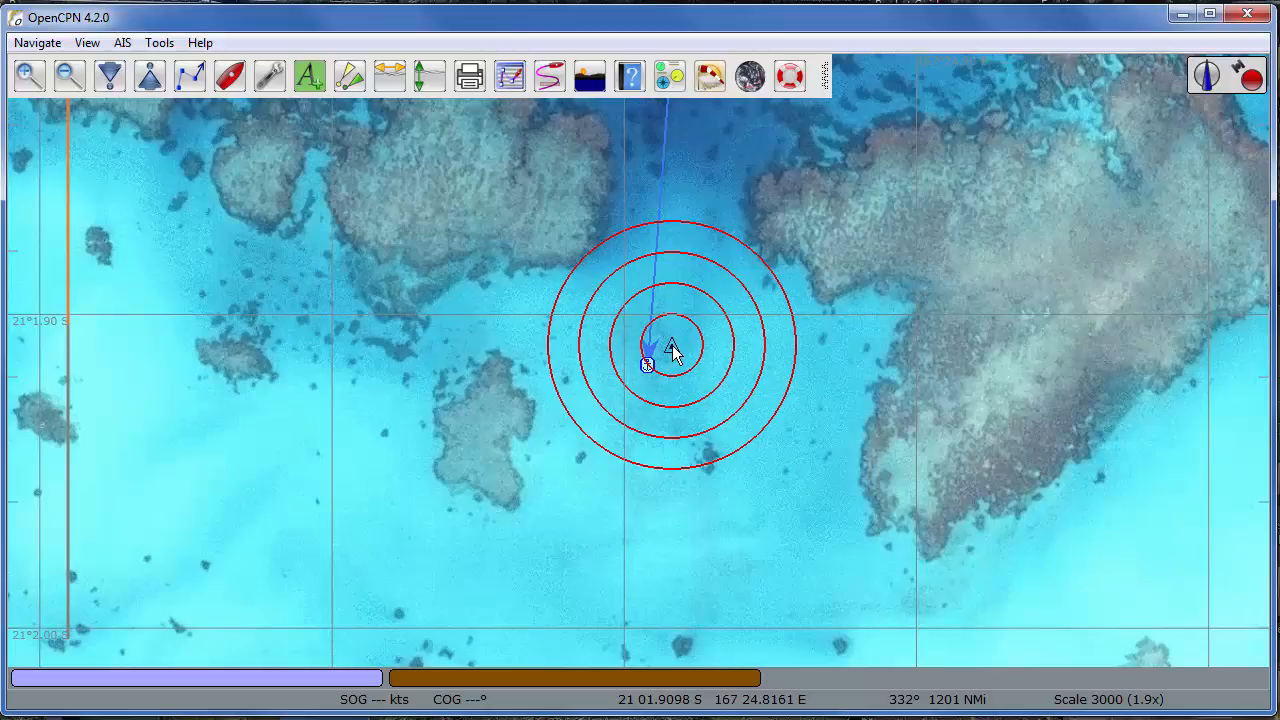
pyautogui.moveTo(784, 548)
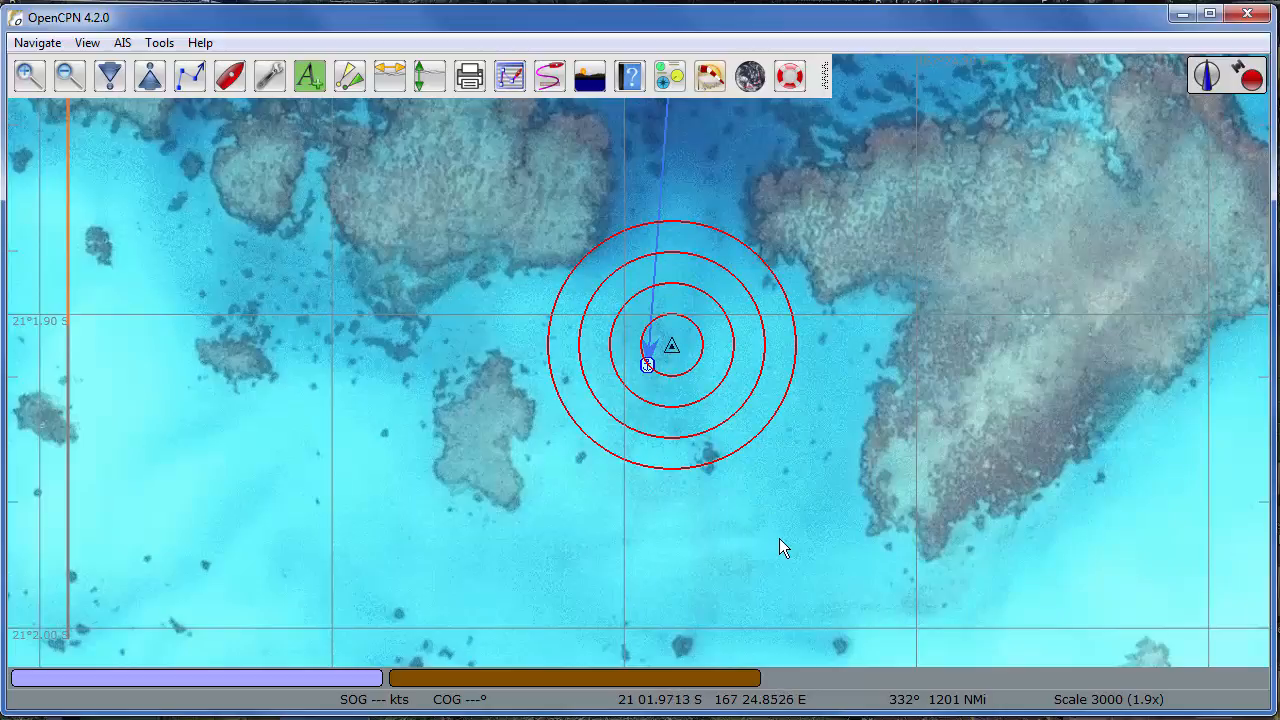
pyautogui.moveTo(658, 344)
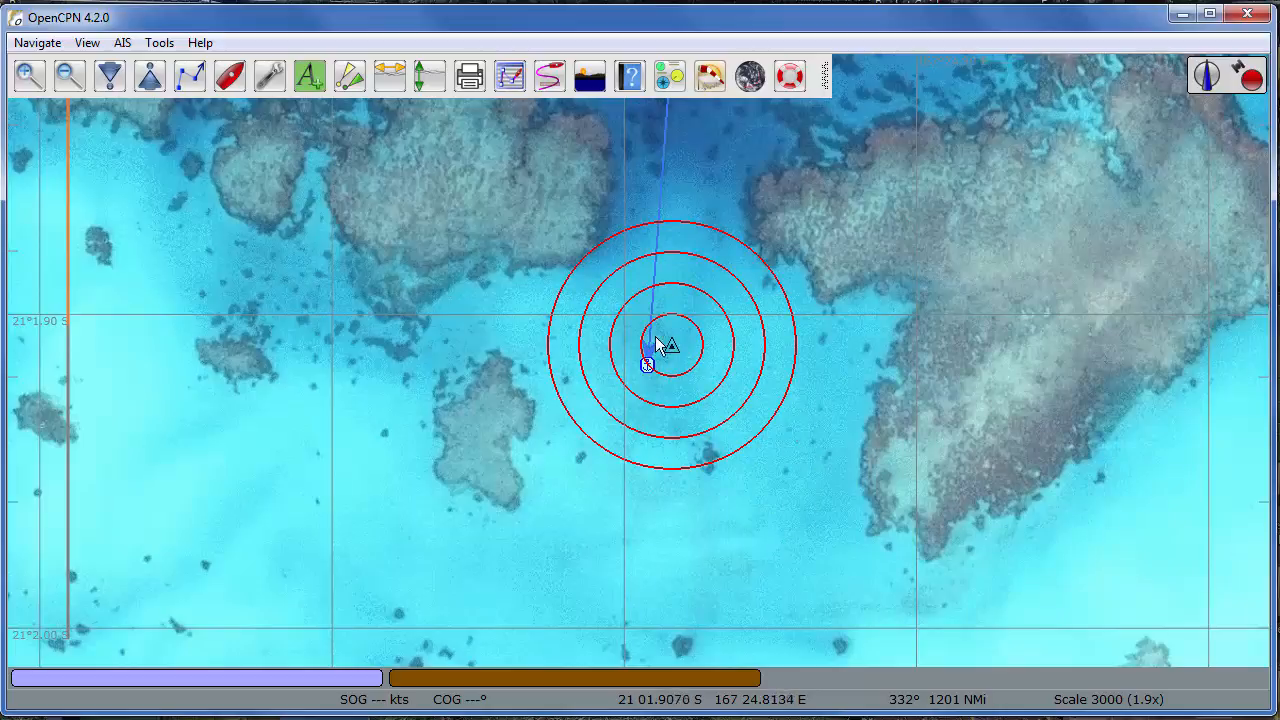
pyautogui.moveTo(604, 532)
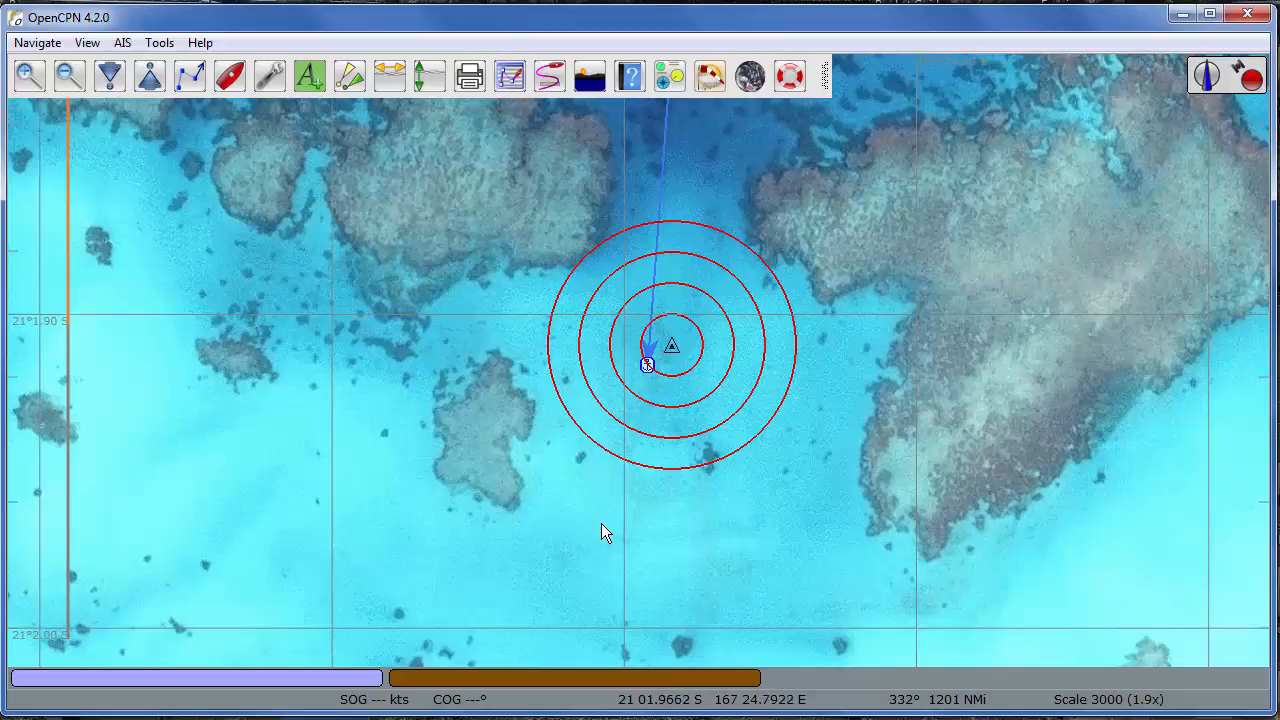
pyautogui.moveTo(596, 500)
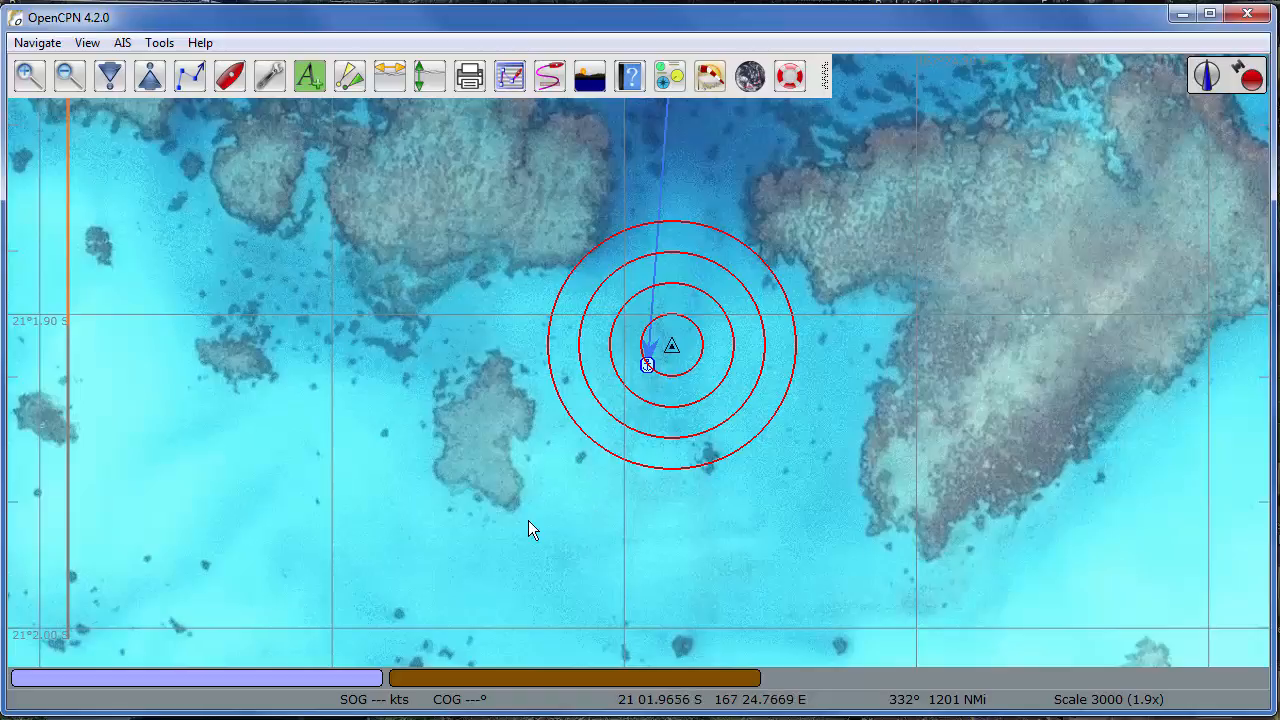
pyautogui.moveTo(638, 450)
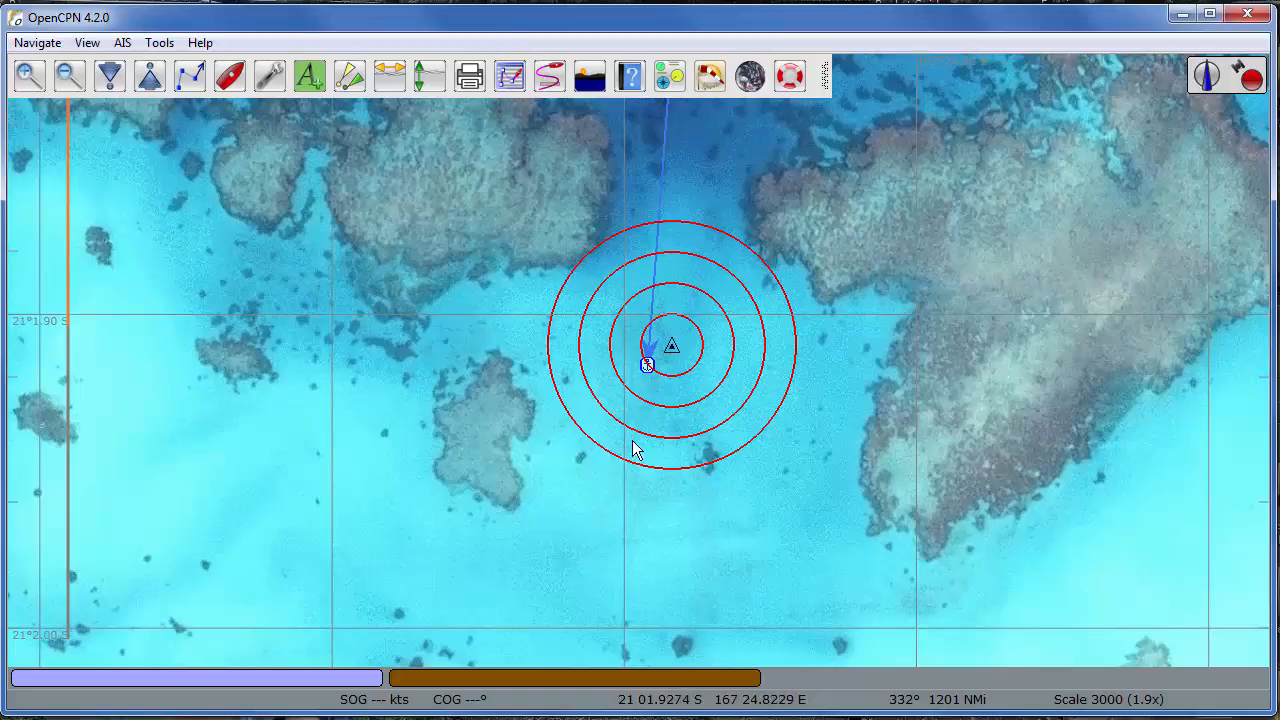